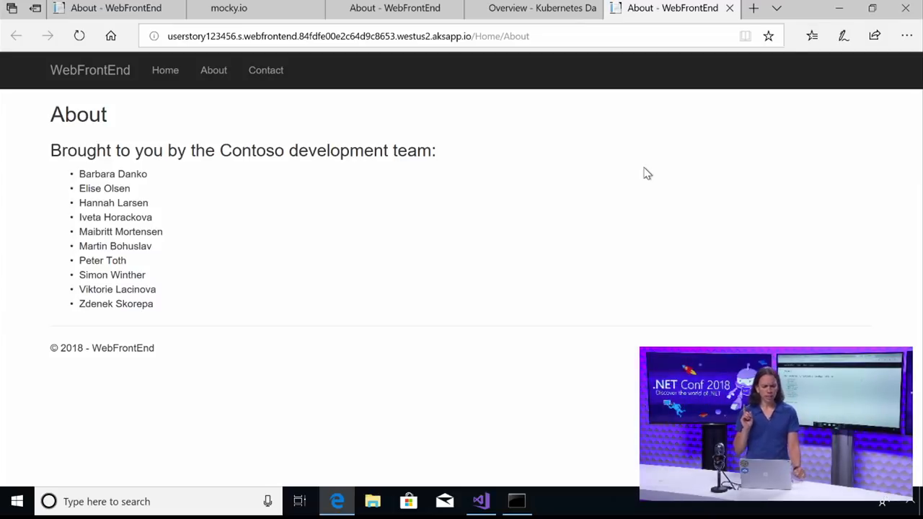
{"action": "mouse_move", "coordinate": [617, 179]}
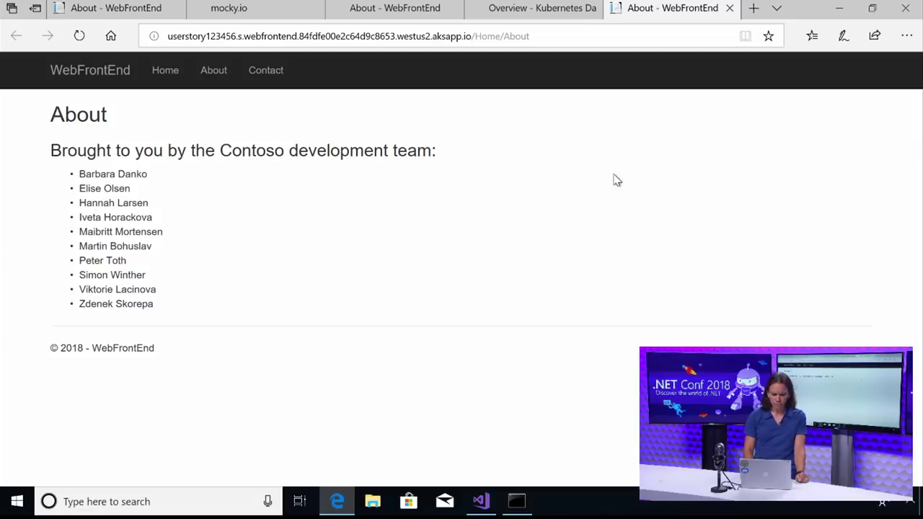
{"action": "mouse_move", "coordinate": [161, 193]}
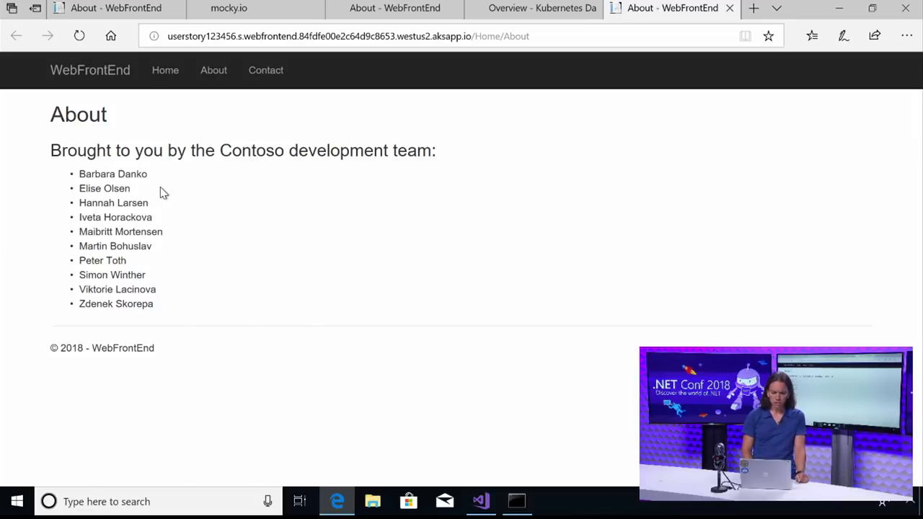
{"action": "mouse_move", "coordinate": [172, 181]}
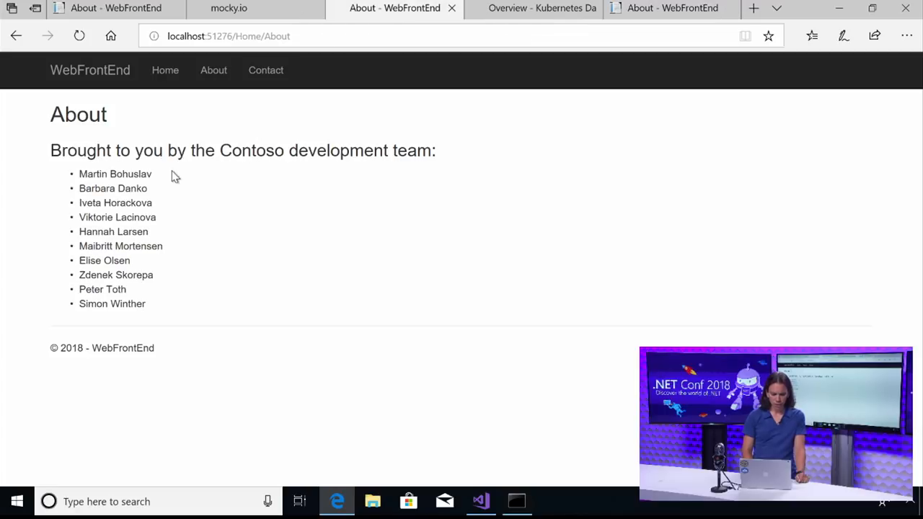
{"action": "mouse_move", "coordinate": [156, 219]}
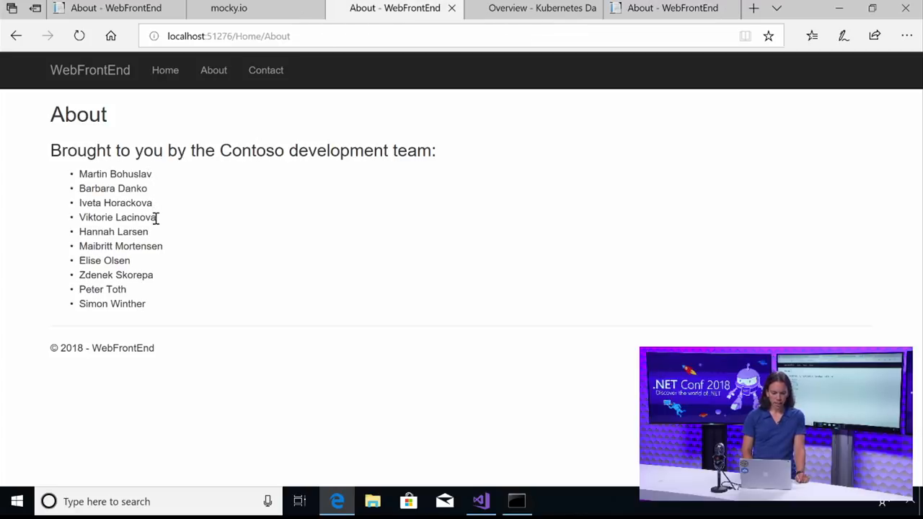
{"action": "mouse_move", "coordinate": [158, 309]}
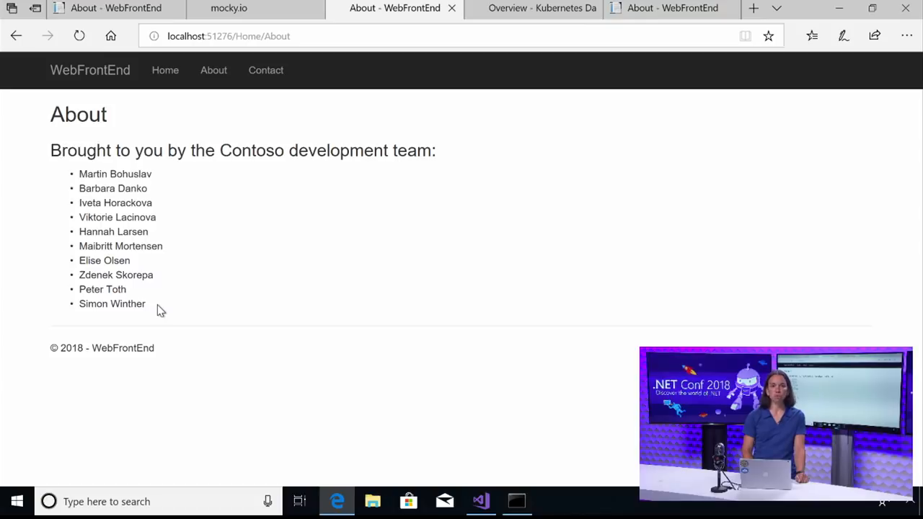
{"action": "mouse_move", "coordinate": [165, 310]}
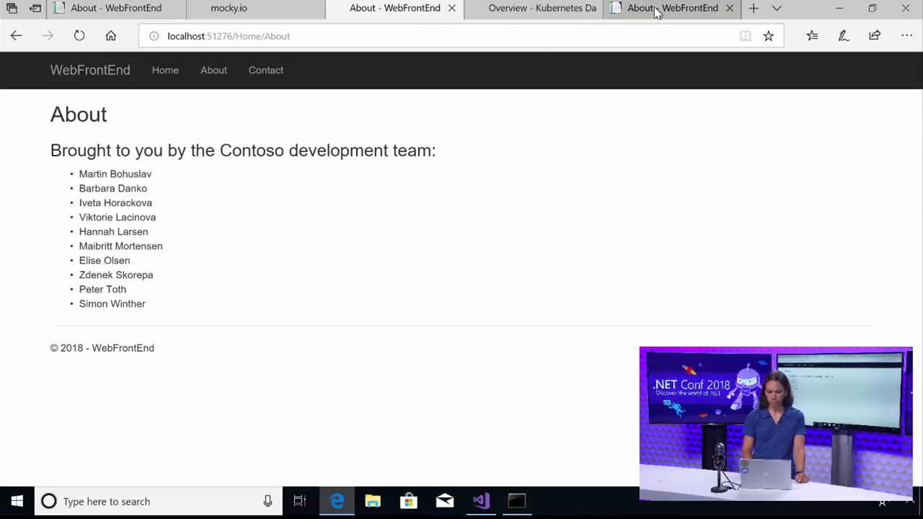
Return to the dev space copy of the WebFrontEnd About page.
{"action": "left_click", "coordinate": [670, 8]}
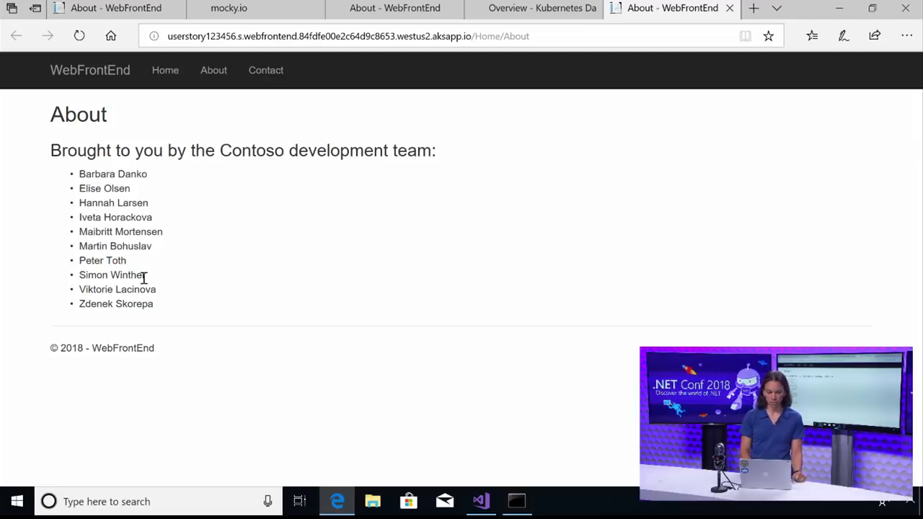
{"action": "mouse_move", "coordinate": [259, 101]}
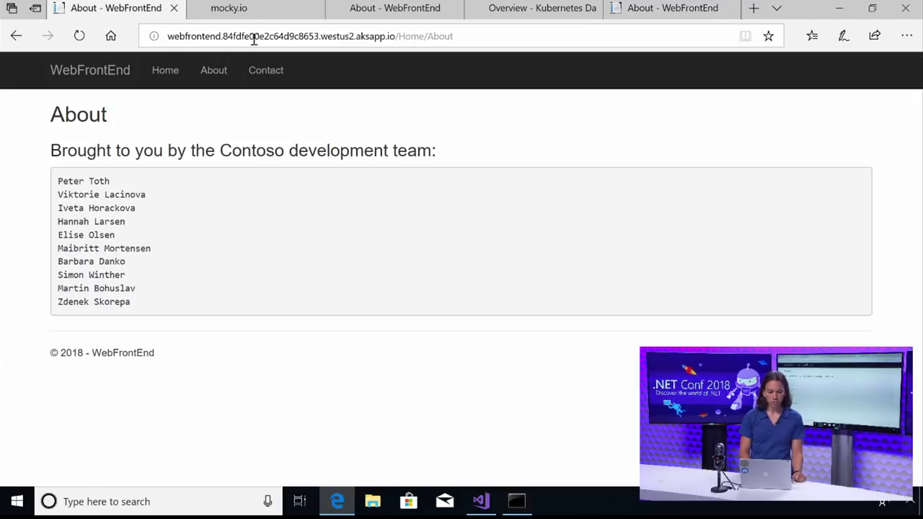
{"action": "mouse_move", "coordinate": [312, 8]}
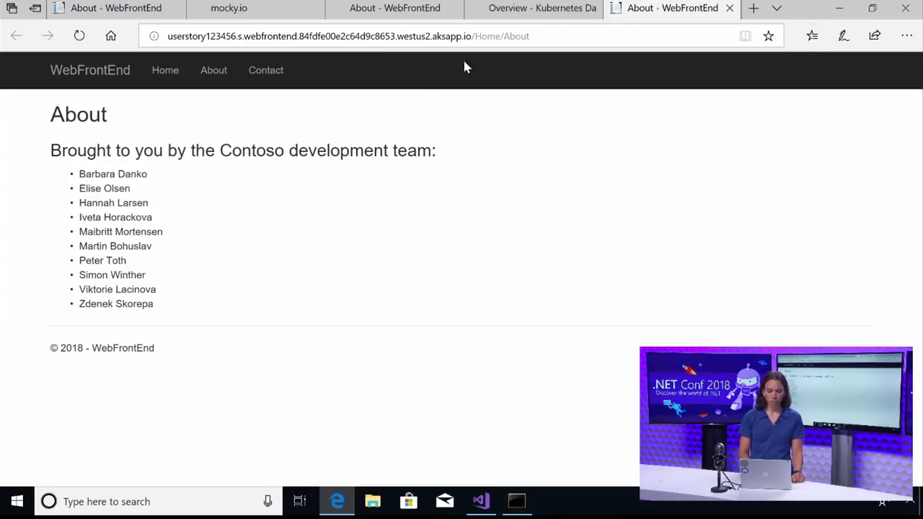
{"action": "mouse_move", "coordinate": [402, 96]}
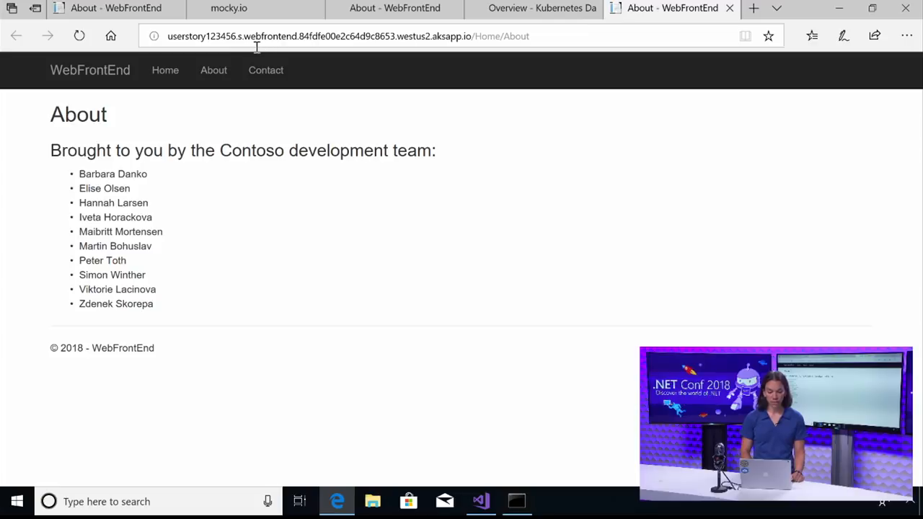
{"action": "mouse_move", "coordinate": [202, 55]}
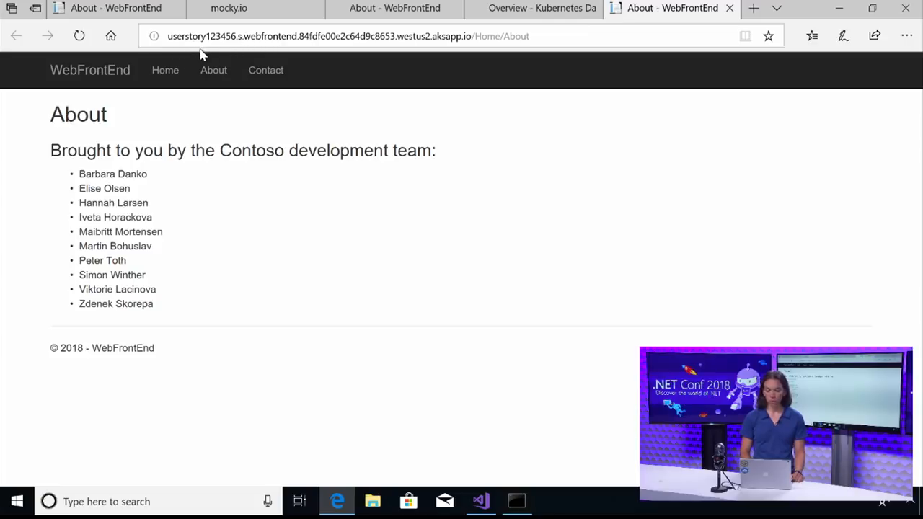
{"action": "mouse_move", "coordinate": [282, 36]}
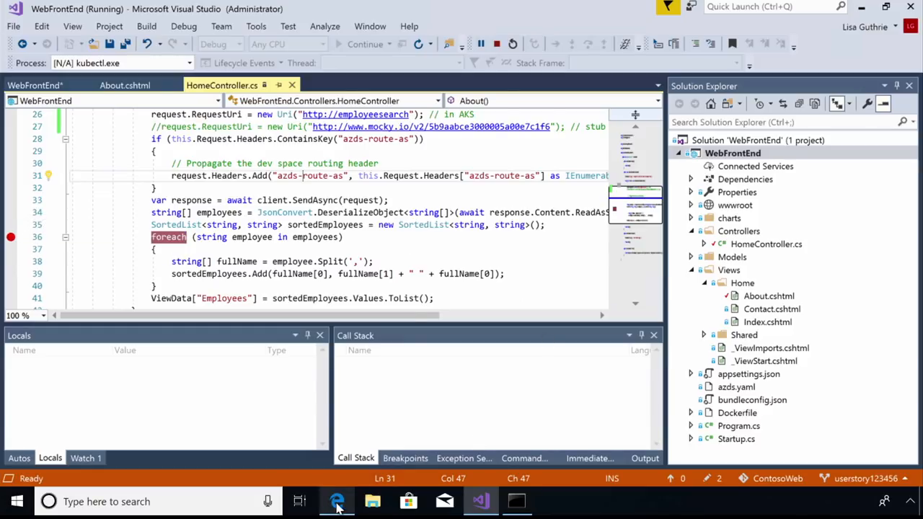
Step into the foreach loop body and inspect the 'employee' value, Peter Toth, in Locals.
{"action": "left_click", "coordinate": [337, 502]}
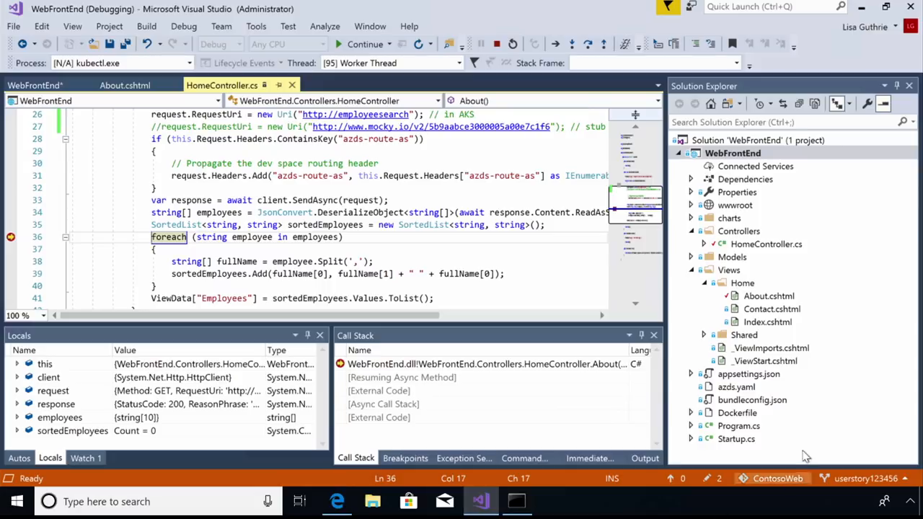
{"action": "mouse_move", "coordinate": [594, 26]}
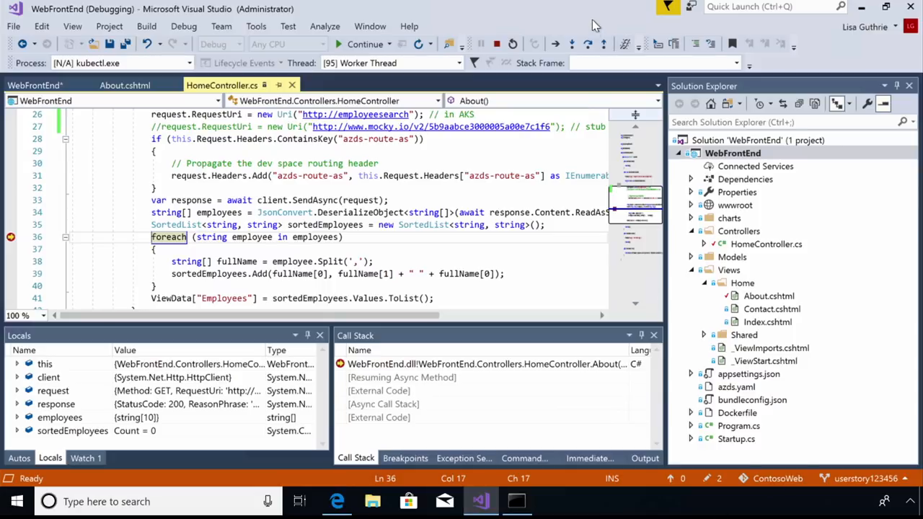
{"action": "mouse_move", "coordinate": [563, 236]}
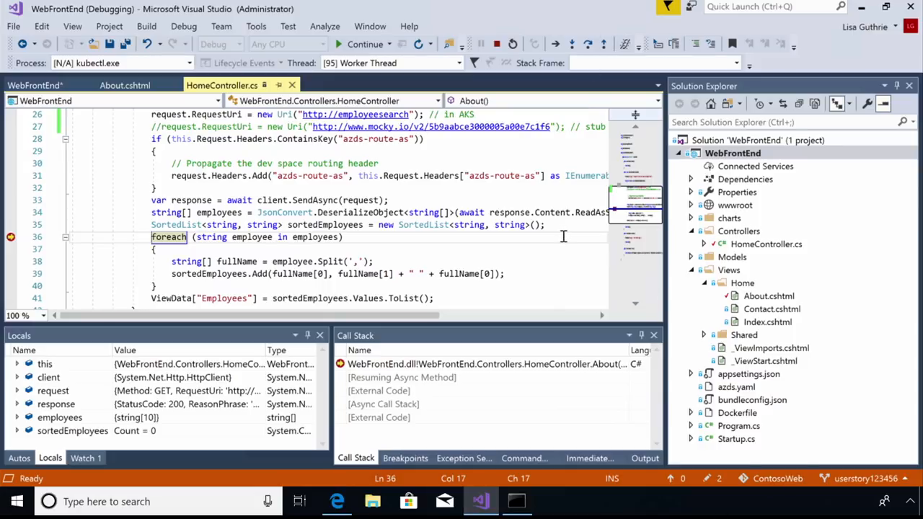
{"action": "key", "text": "F10"}
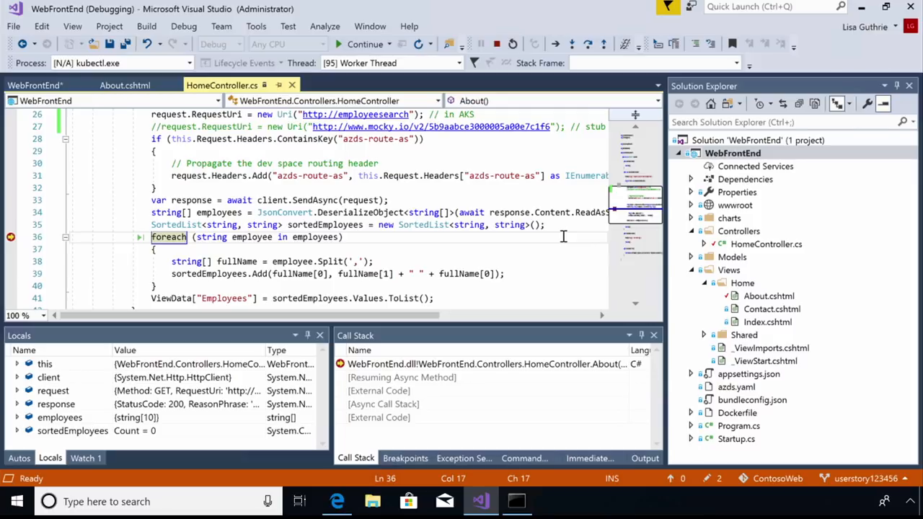
{"action": "double_click", "coordinate": [315, 236]}
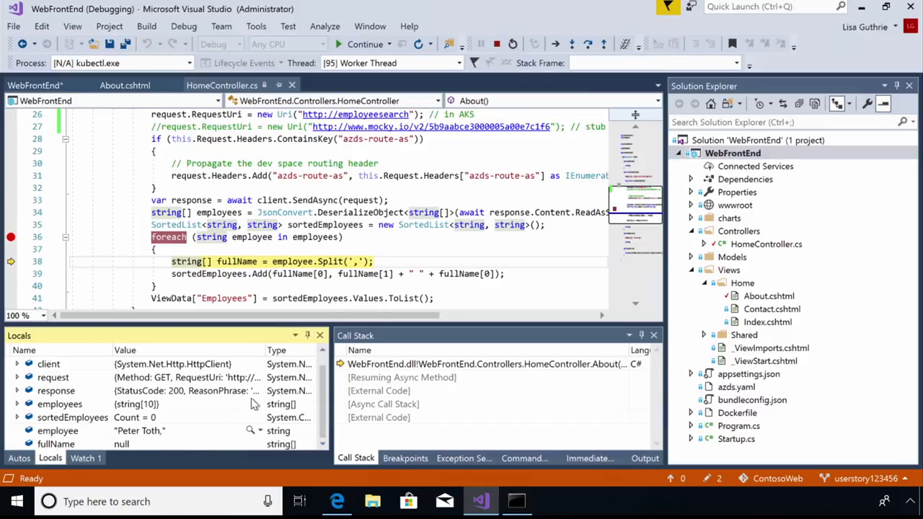
{"action": "mouse_move", "coordinate": [288, 378]}
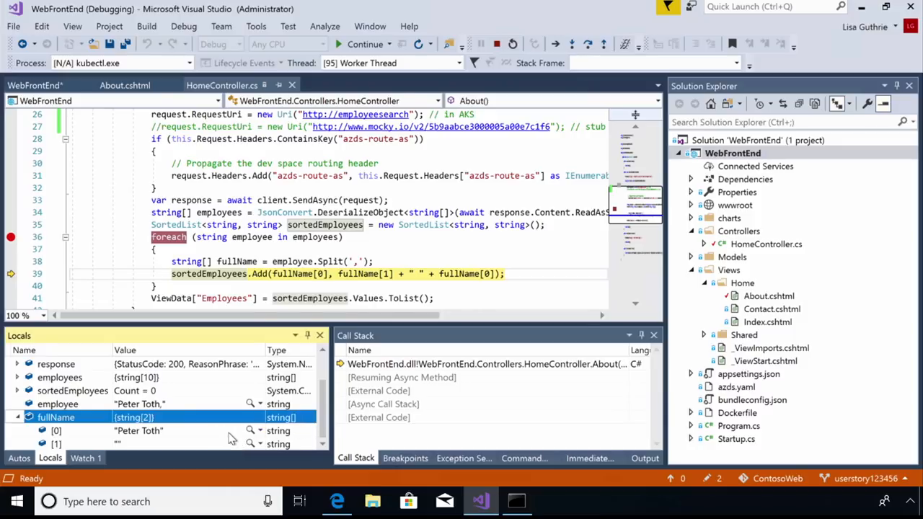
{"action": "mouse_move", "coordinate": [308, 351]}
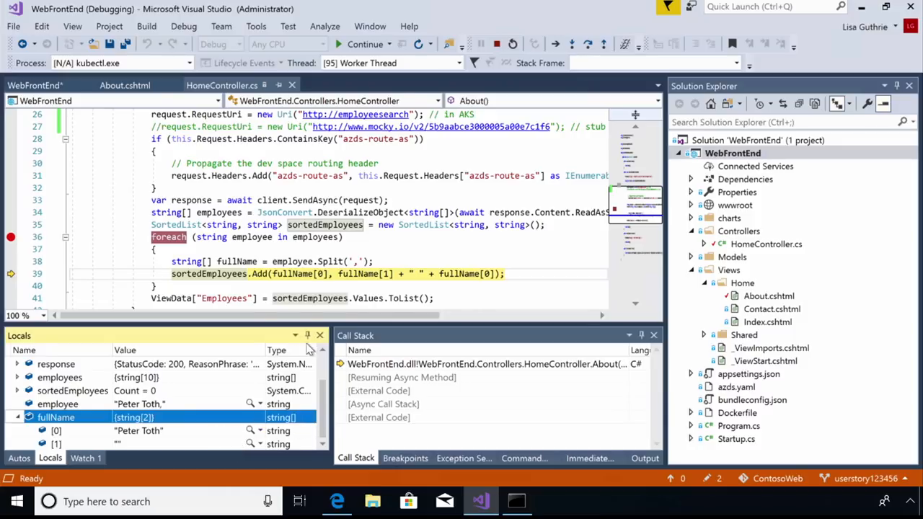
{"action": "mouse_move", "coordinate": [355, 261]}
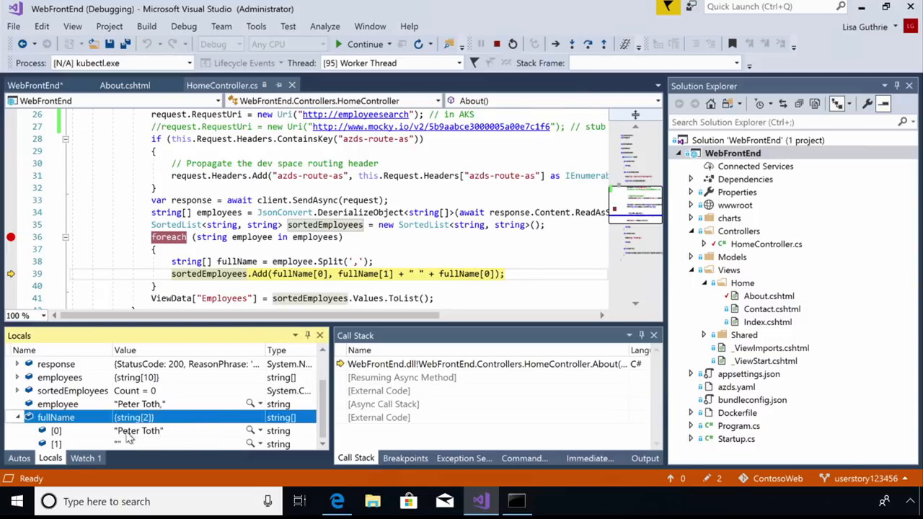
{"action": "mouse_move", "coordinate": [130, 447]}
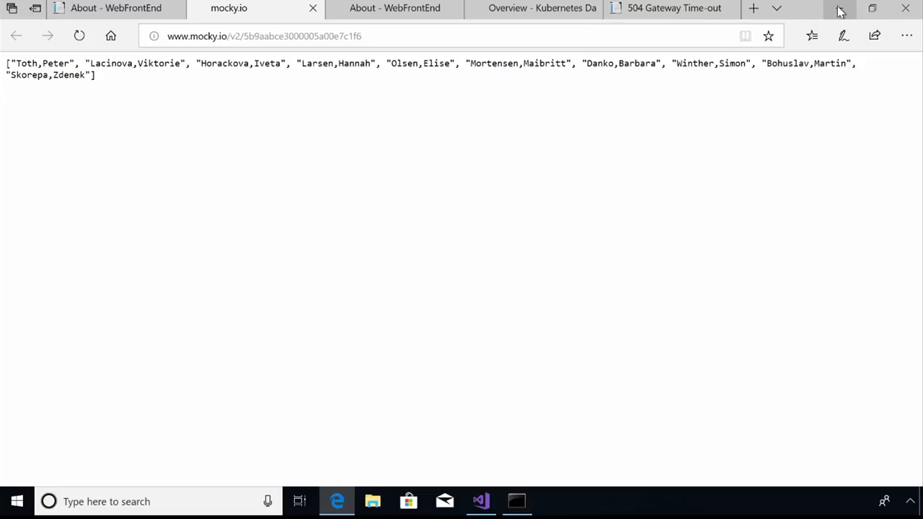
Return from the mocky.io feed in Edge to the paused debugger in Visual Studio.
{"action": "left_click", "coordinate": [479, 502]}
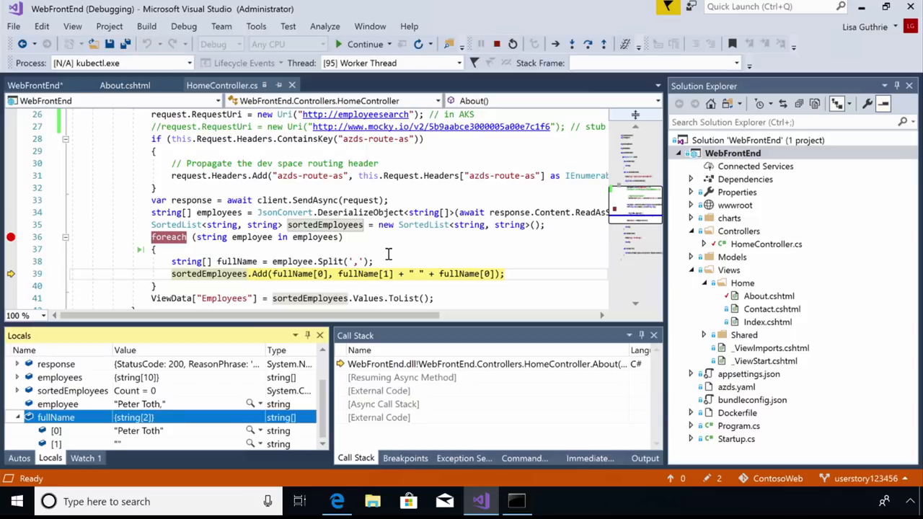
{"action": "mouse_move", "coordinate": [361, 69]}
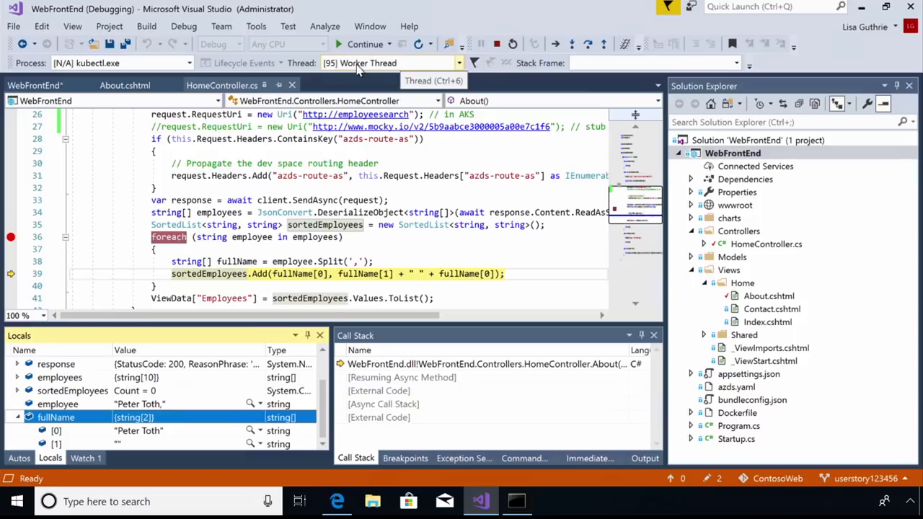
Continue execution past the sortedEmployees.Add breakpoint.
{"action": "left_click", "coordinate": [365, 44]}
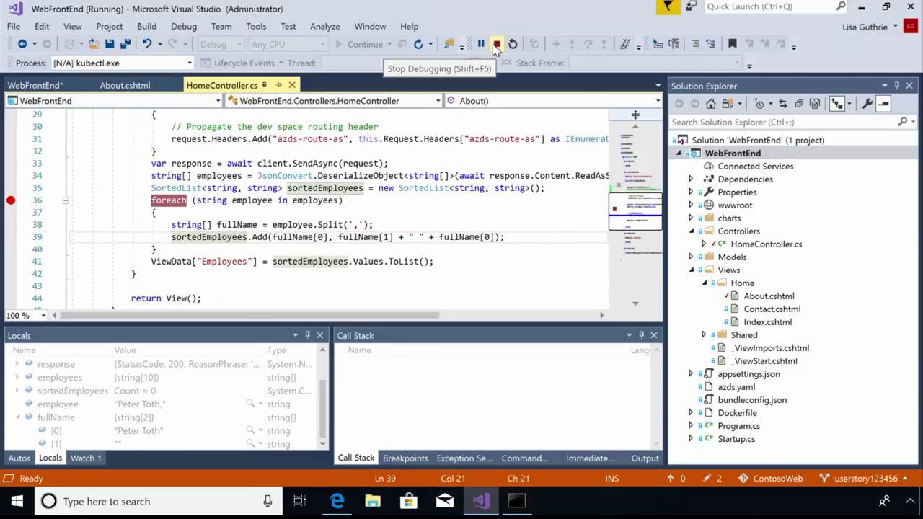
Change Split(',') to Split(' ') with swapped fullName indices, save HomeController, and rerun WebFrontEnd.
{"action": "left_click", "coordinate": [496, 43]}
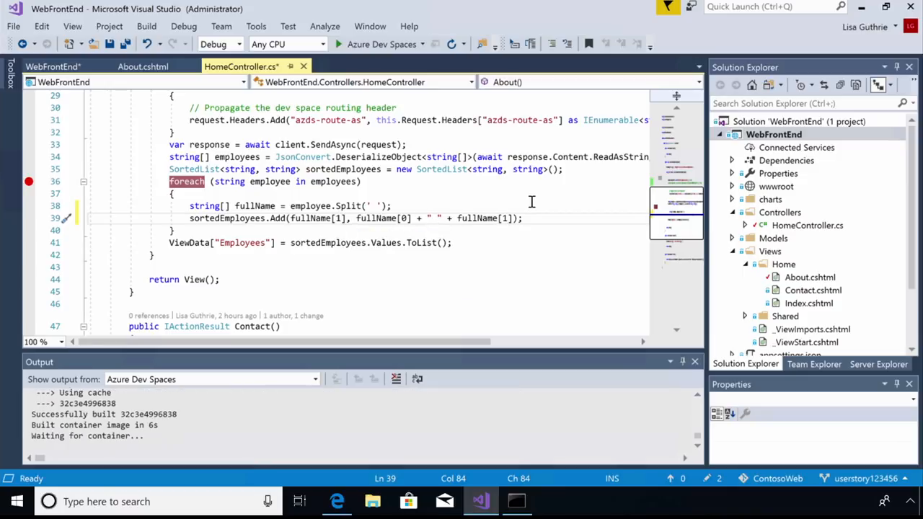
{"action": "key", "text": "ctrl+s"}
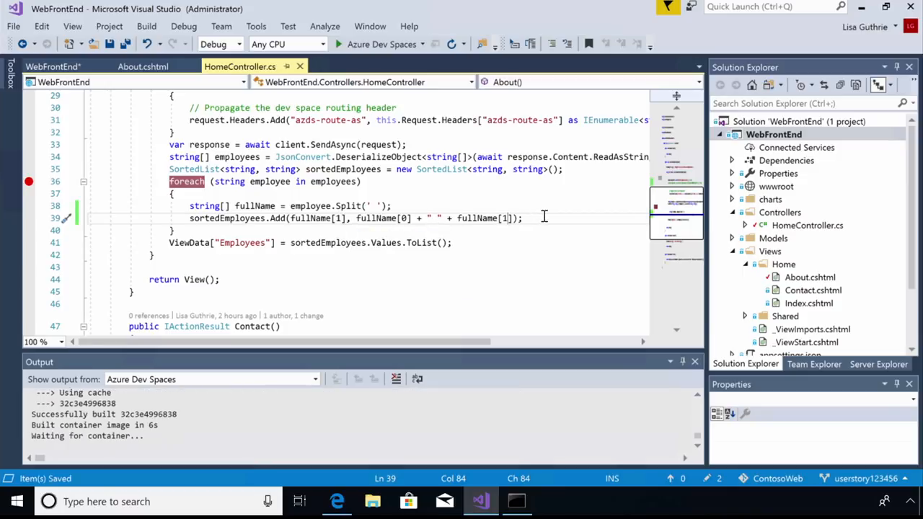
{"action": "left_click", "coordinate": [380, 43]}
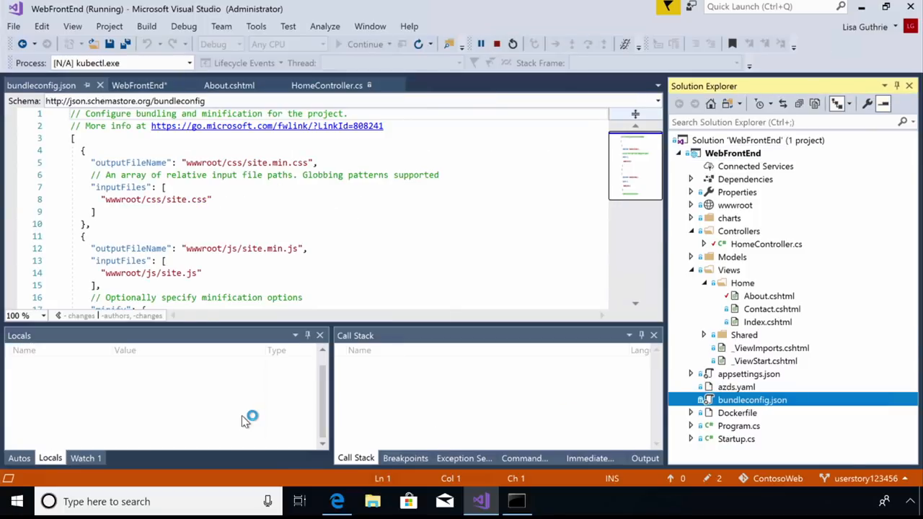
Switch to Edge to check the dev space About page, which cannot be reached yet.
{"action": "left_click", "coordinate": [337, 501]}
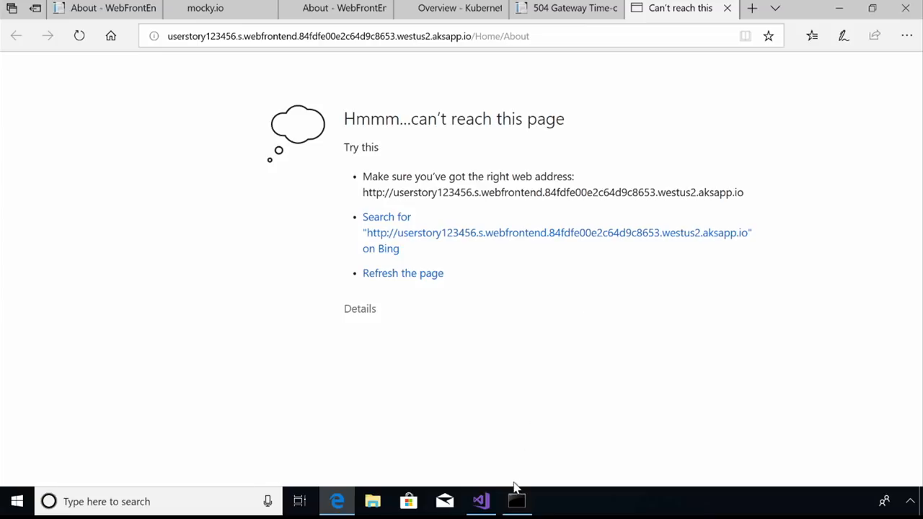
{"action": "mouse_move", "coordinate": [480, 502]}
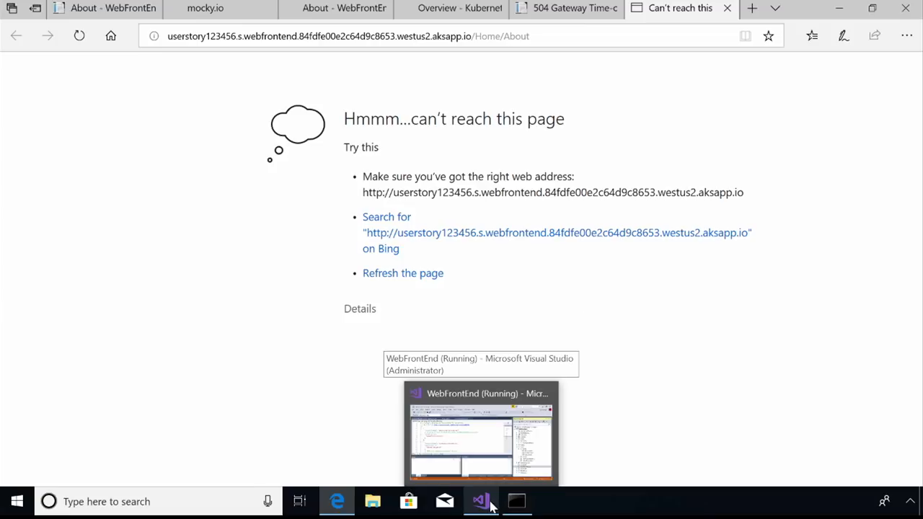